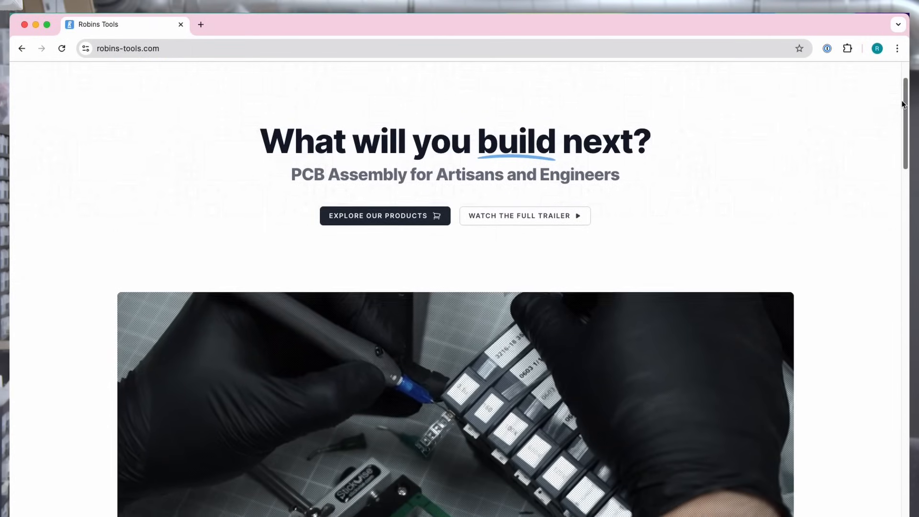
pyautogui.scroll(-3)
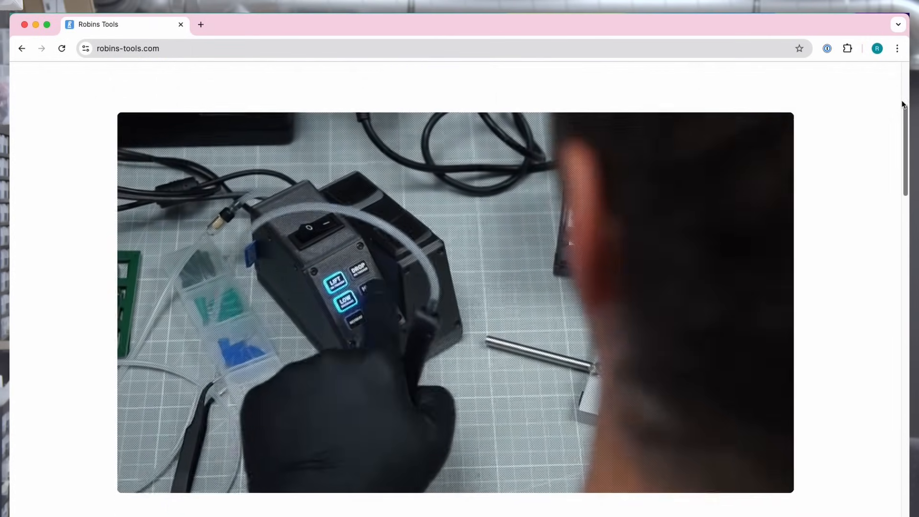
pyautogui.scroll(-3)
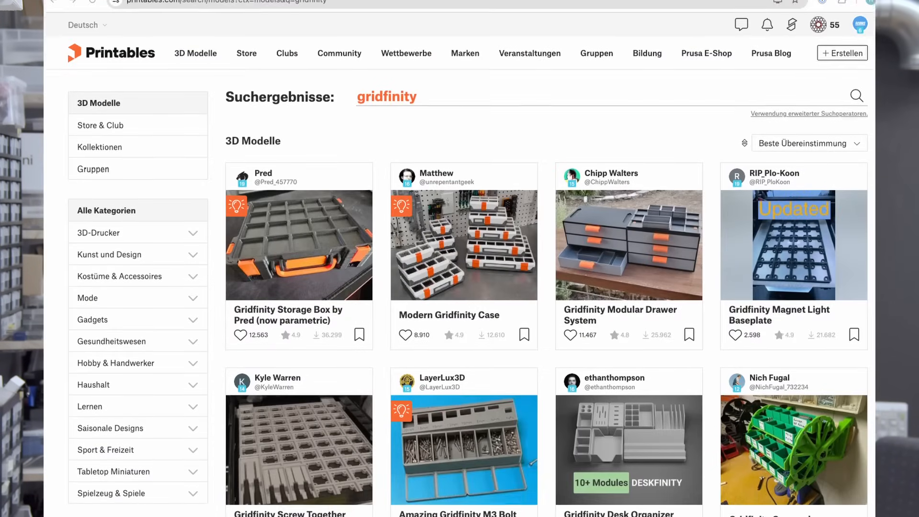
pyautogui.scroll(-3)
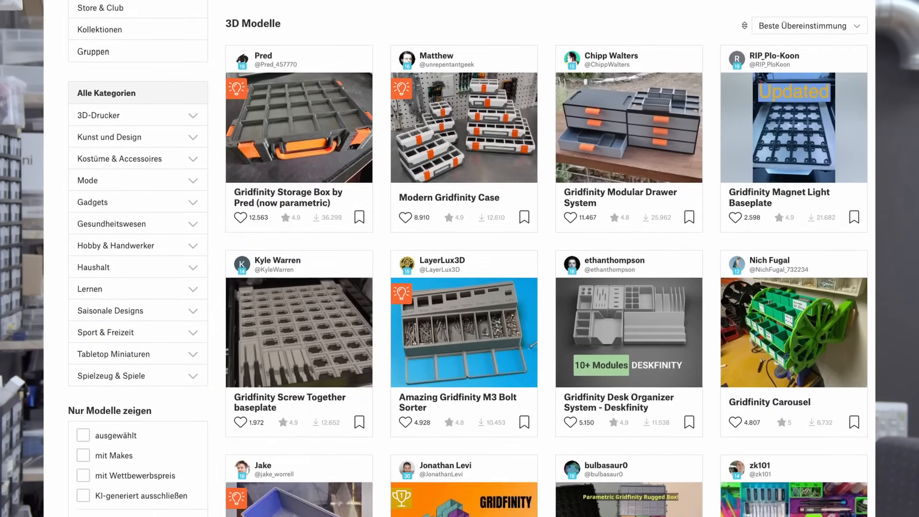